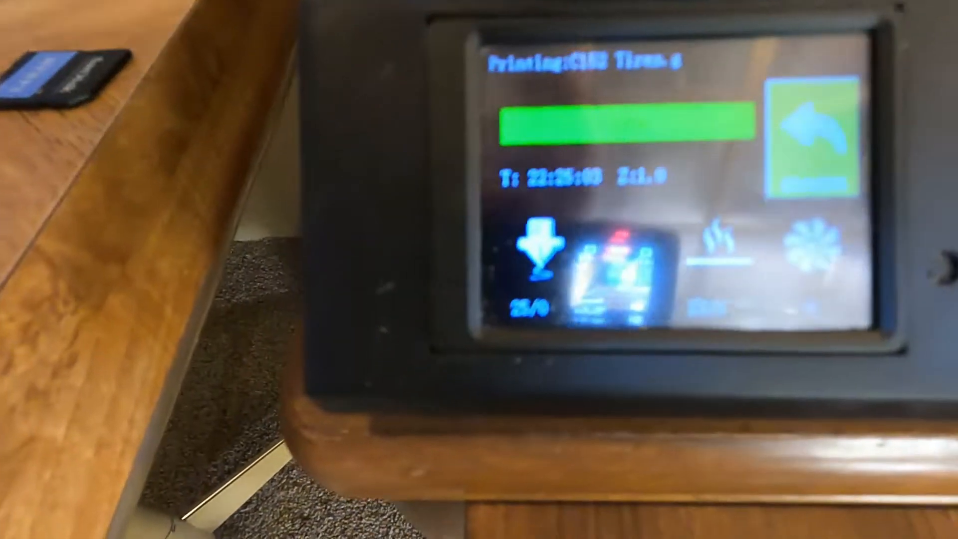
mouse_move(476, 269)
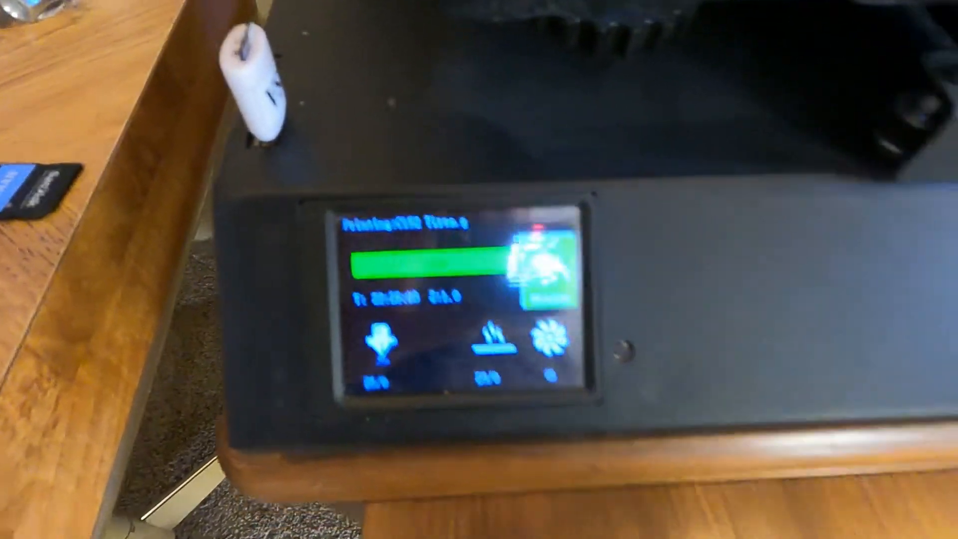